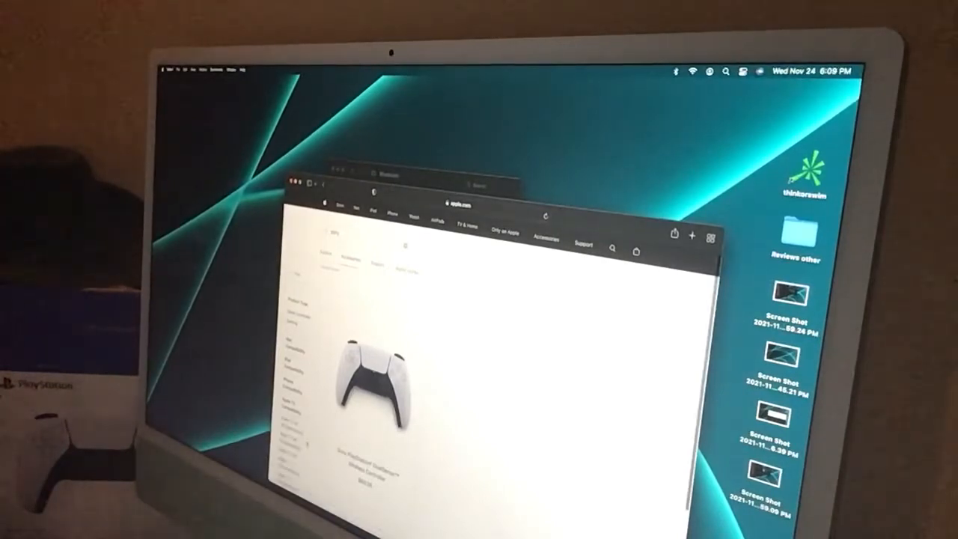
Scroll down the DualSense controller product page in Safari before switching to Bluetooth preferences
{"action": "scroll", "scroll_direction": "down", "scroll_amount": 3}
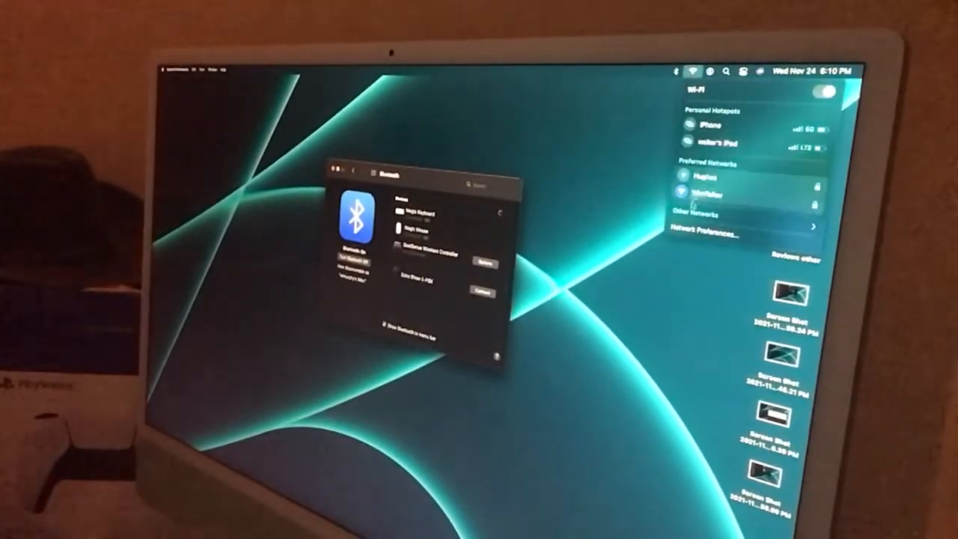
Dismiss the Wi-Fi network list and show detailed info for the listed DualSense Wireless Controller
{"action": "left_click", "coordinate": [677, 70]}
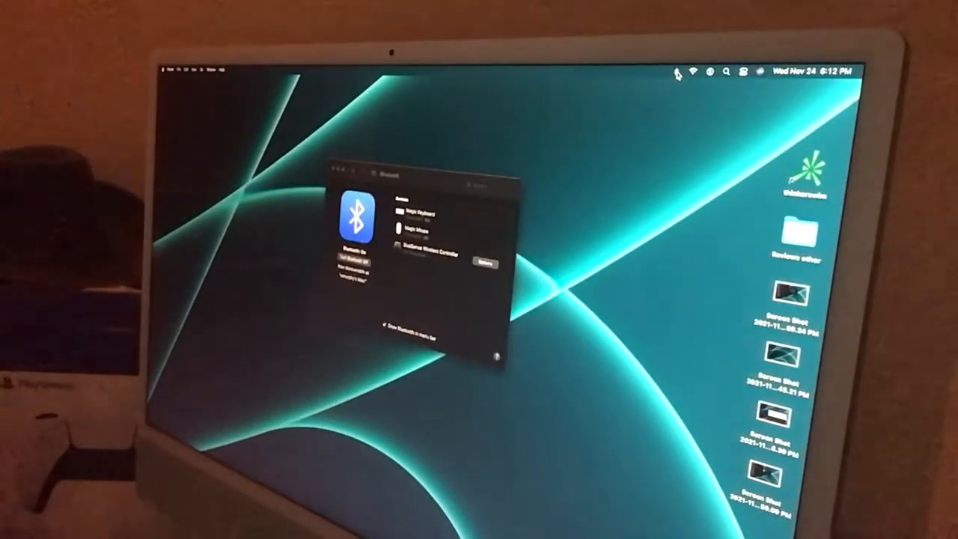
{"action": "left_click", "coordinate": [677, 70]}
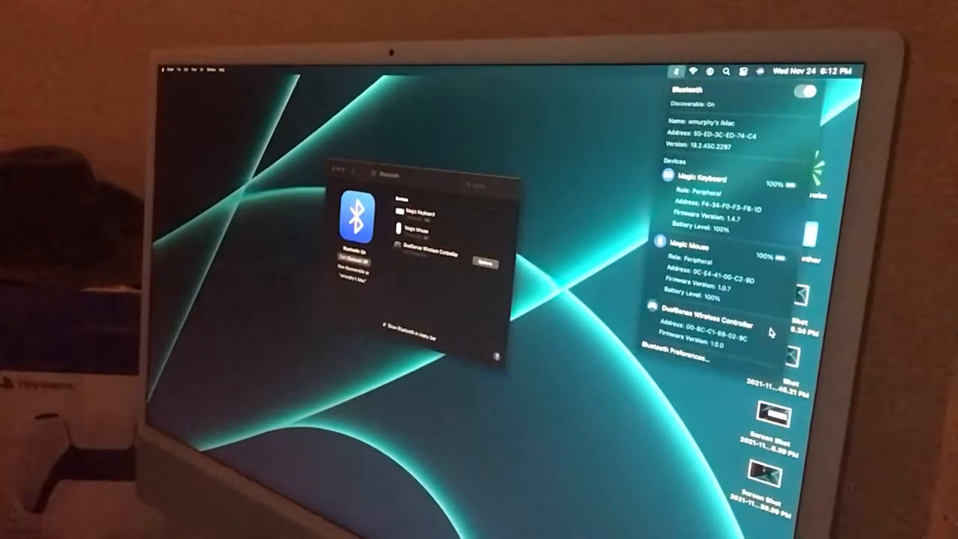
{"action": "mouse_move", "coordinate": [619, 189]}
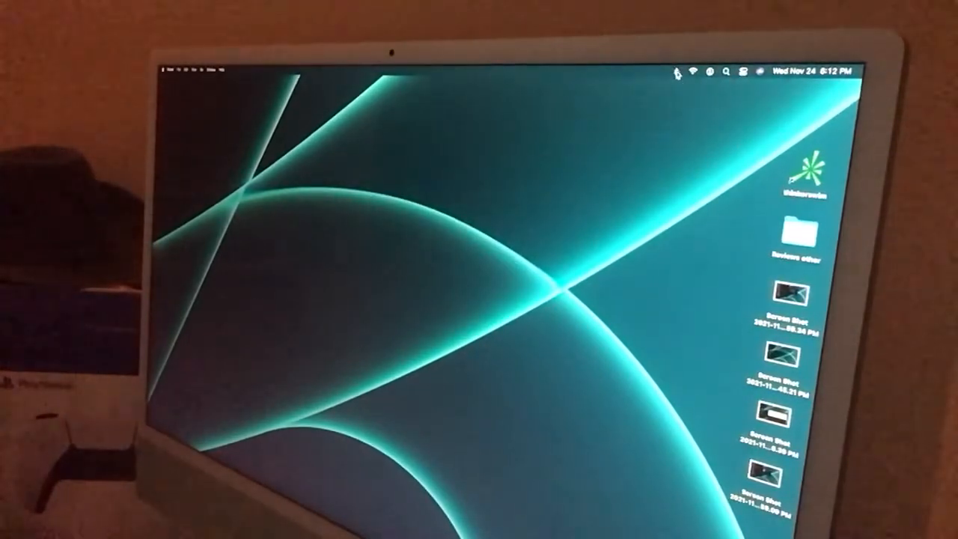
{"action": "left_click", "coordinate": [678, 70]}
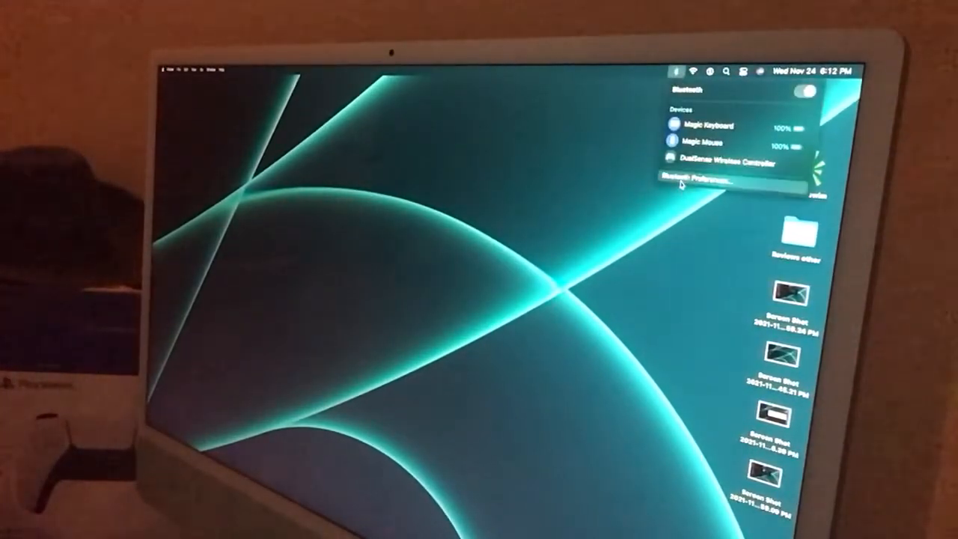
{"action": "left_click", "coordinate": [701, 179]}
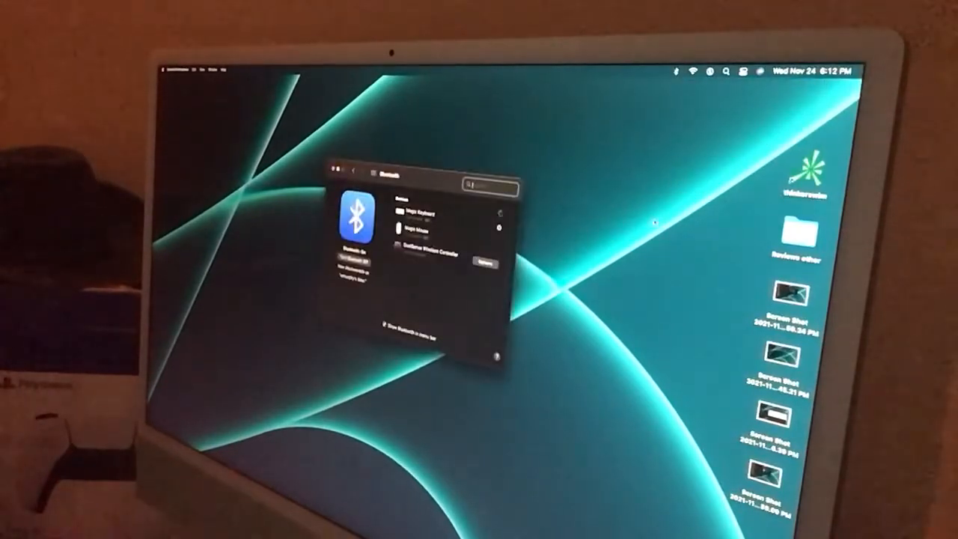